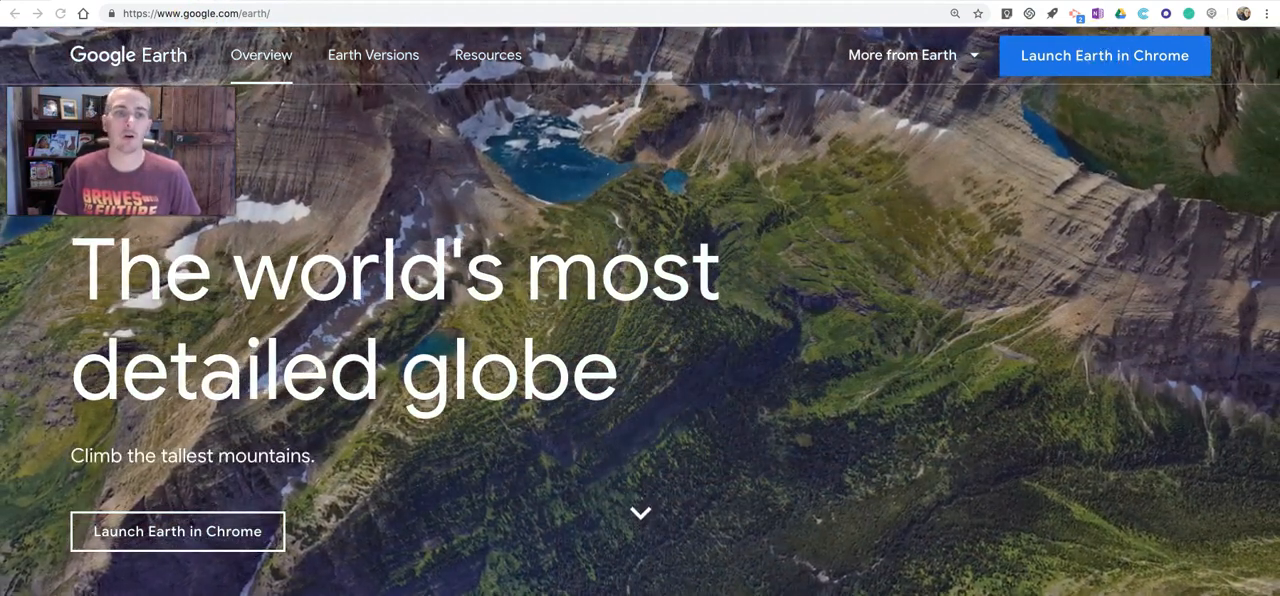
Launch Earth in Chrome from the Google Earth landing page so the globe appears
{"action": "left_click", "coordinate": [1104, 56]}
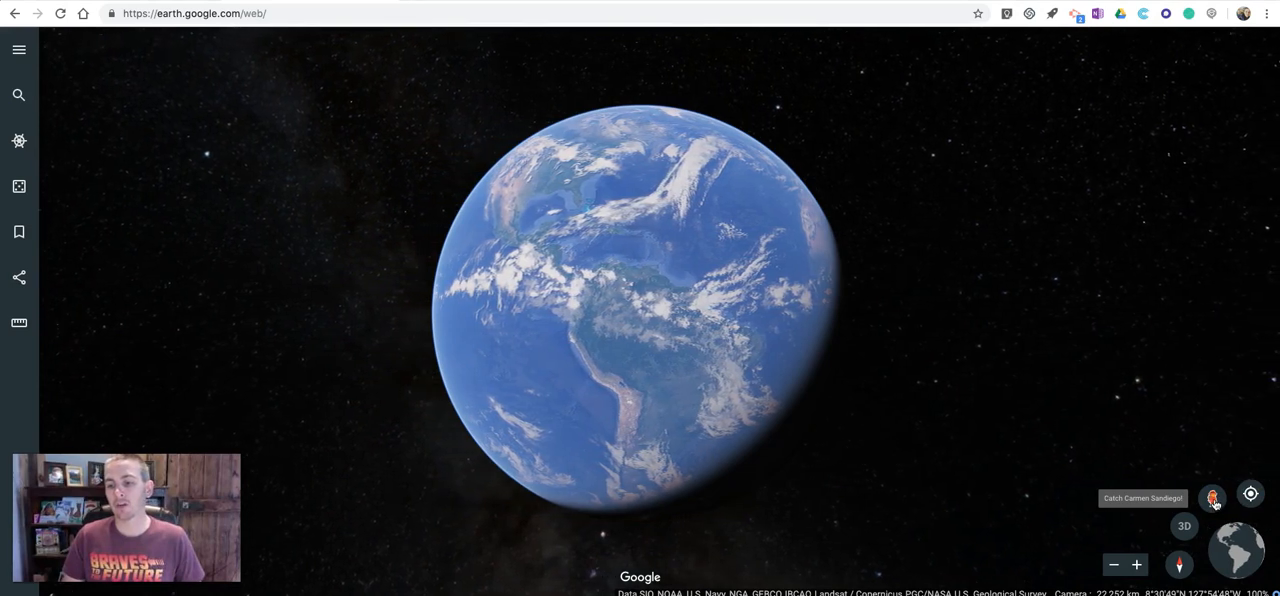
Accept the Carmen Sandiego ACME invitation to load The Tutankhamun's Mask Caper title page
{"action": "left_click", "coordinate": [1212, 496]}
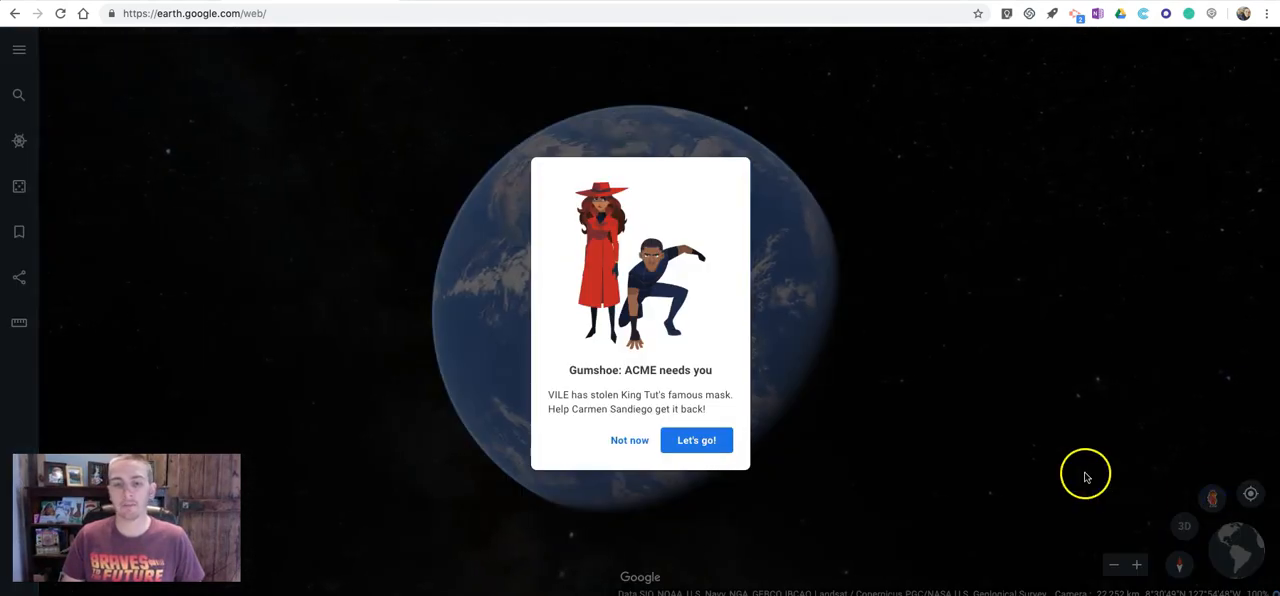
{"action": "mouse_move", "coordinate": [696, 440]}
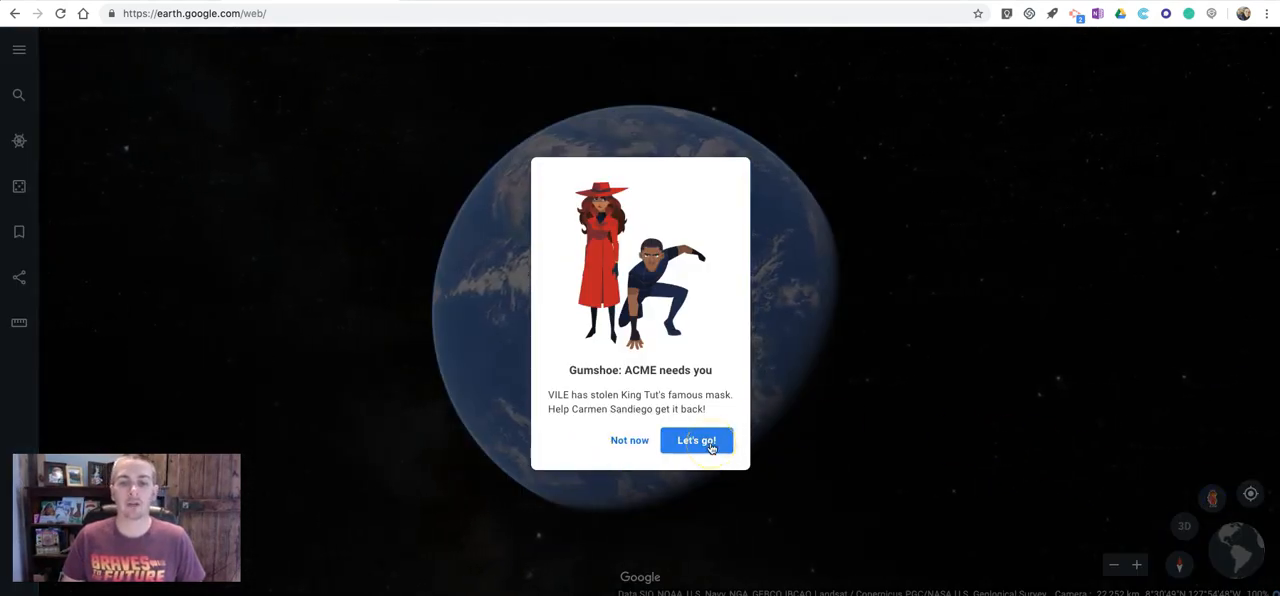
{"action": "left_click", "coordinate": [696, 440]}
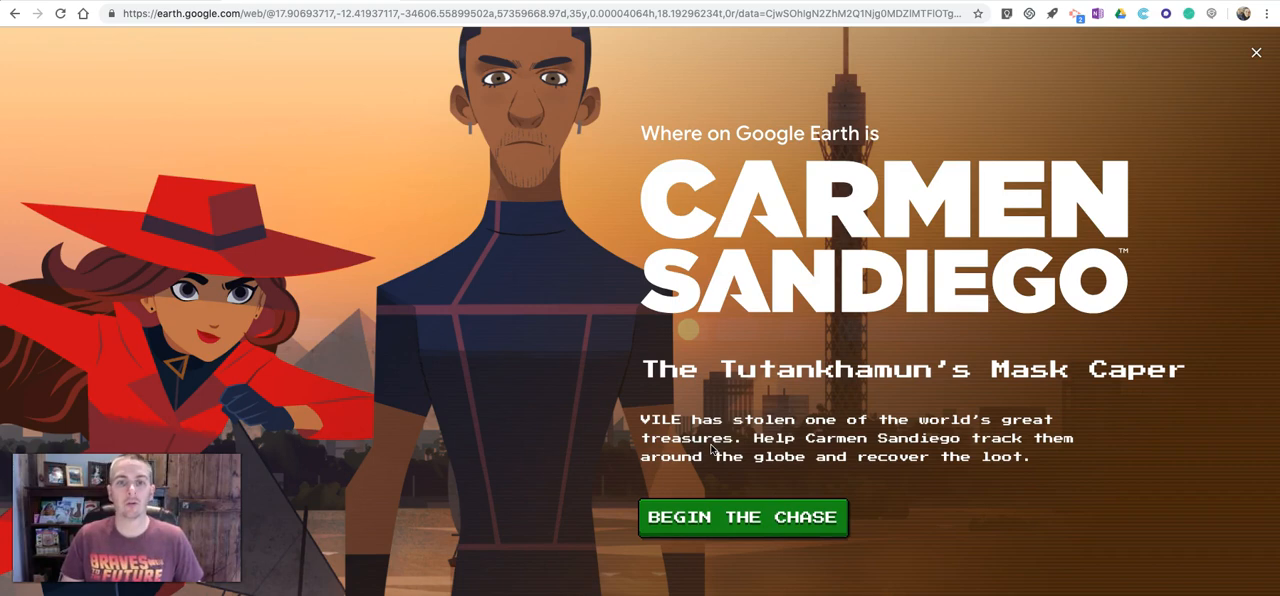
{"action": "mouse_move", "coordinate": [1228, 14]}
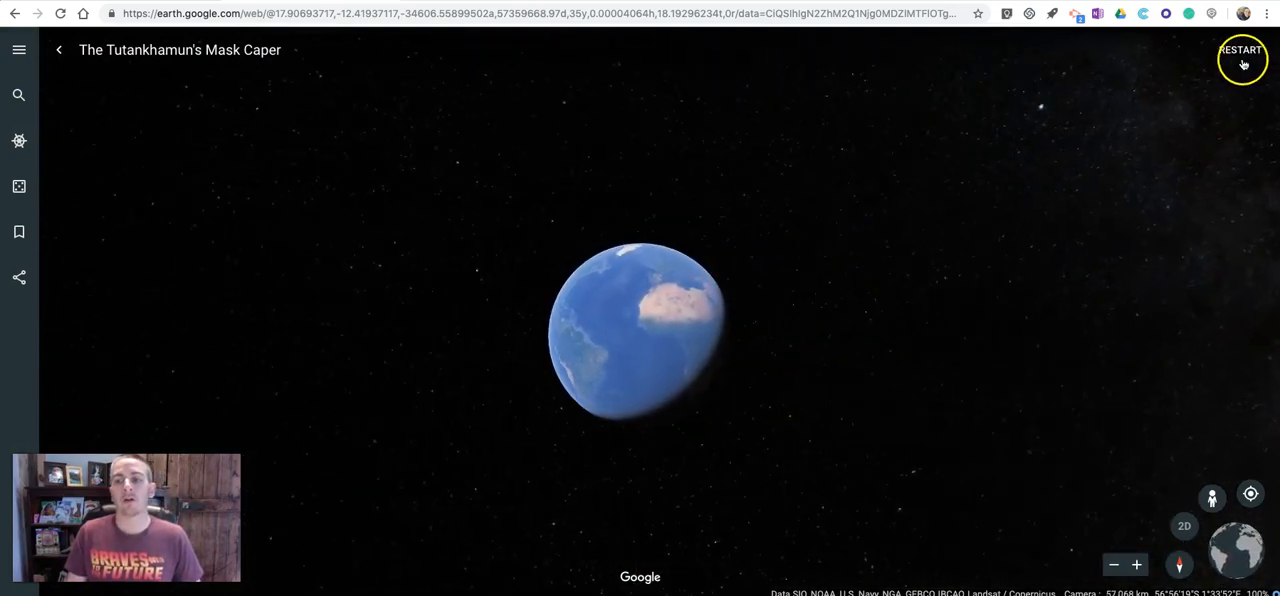
{"action": "mouse_move", "coordinate": [1240, 58]}
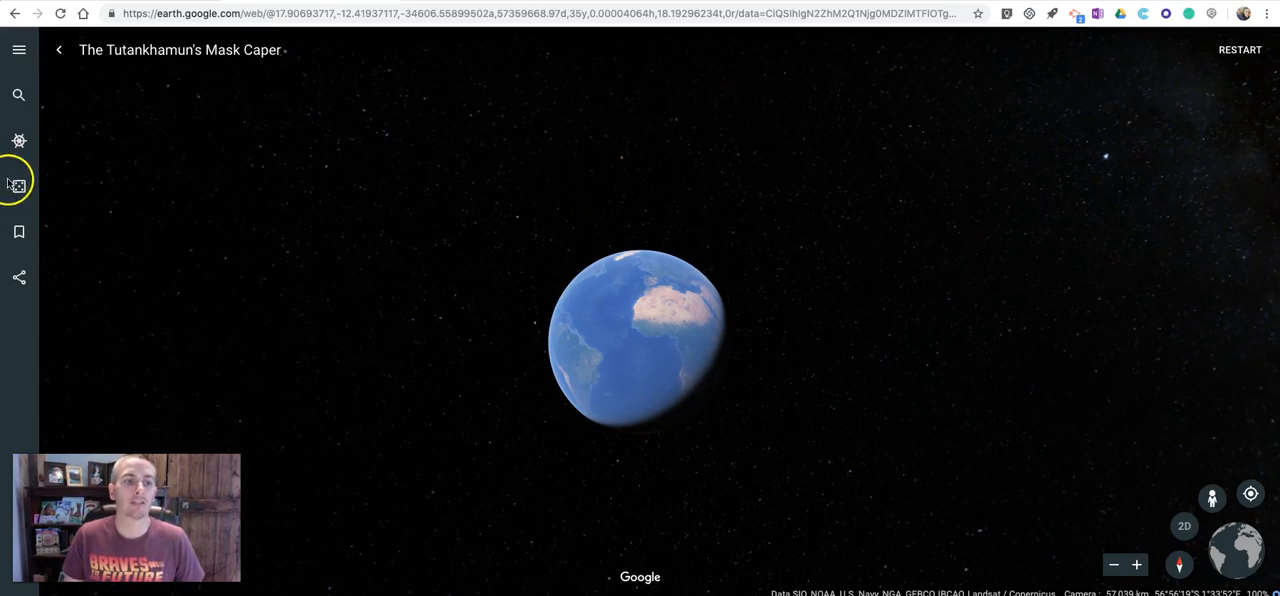
{"action": "mouse_move", "coordinate": [20, 140]}
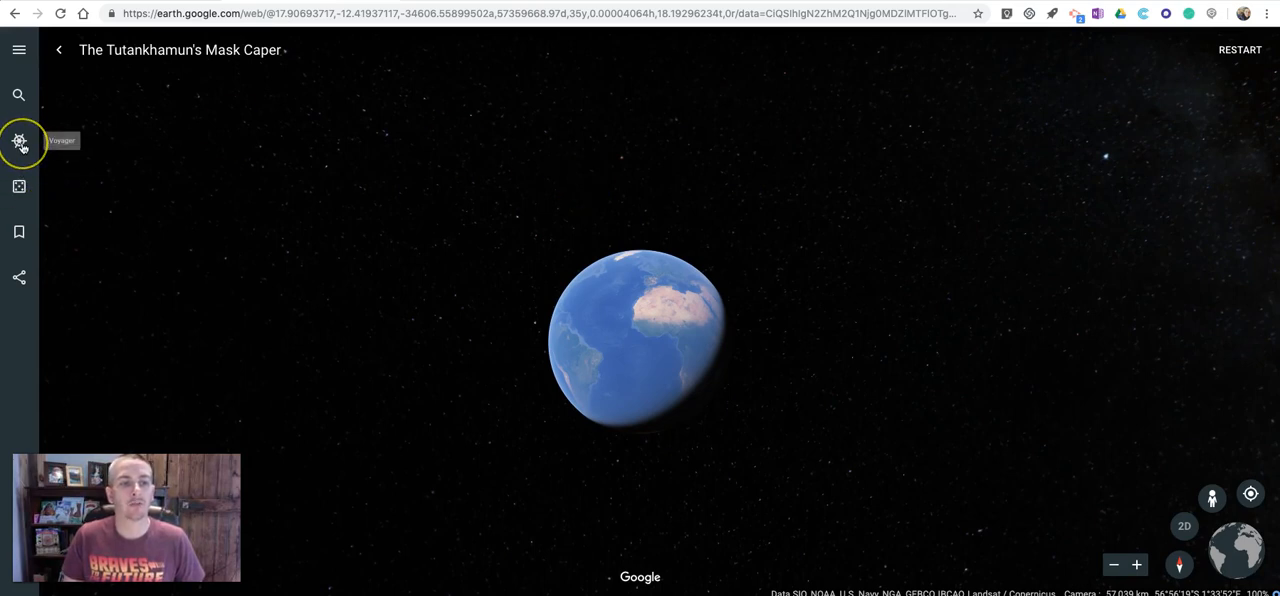
Show the Voyager collection filtered to the Games category
{"action": "left_click", "coordinate": [20, 140]}
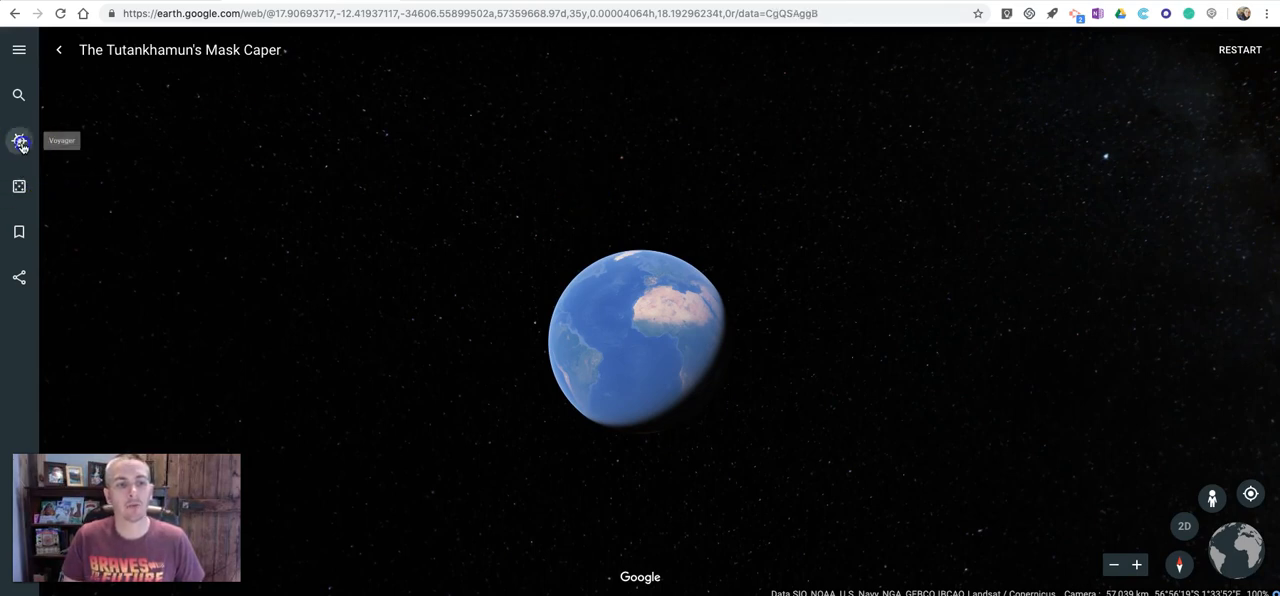
{"action": "left_click", "coordinate": [20, 140]}
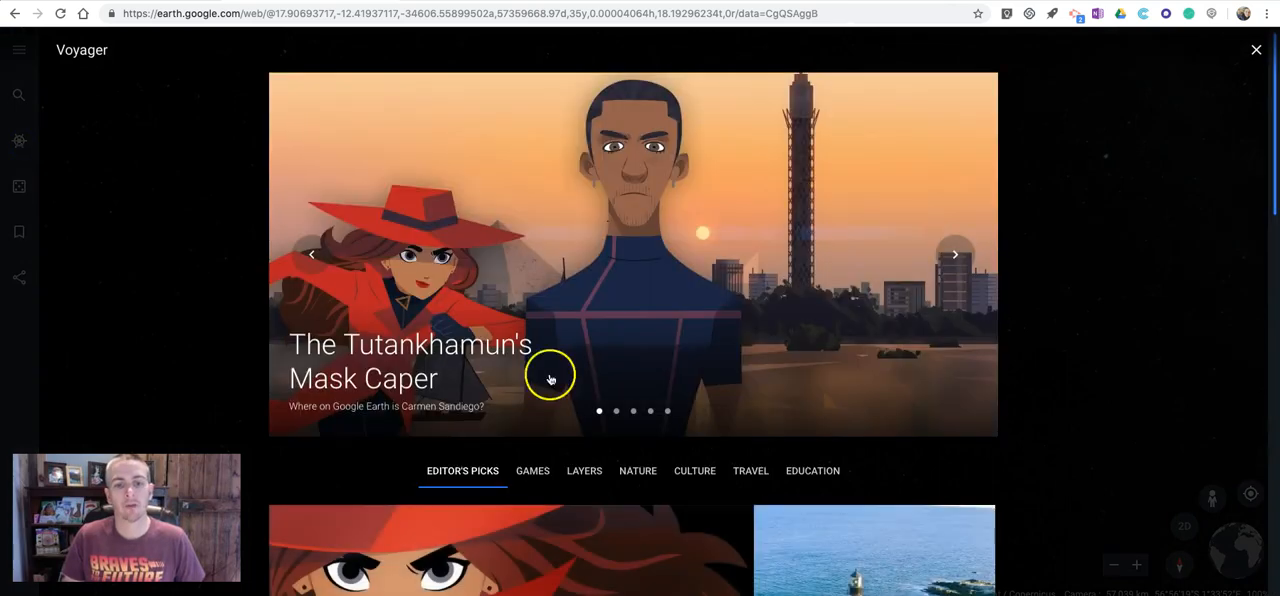
{"action": "scroll", "scroll_direction": "down", "scroll_amount": 3}
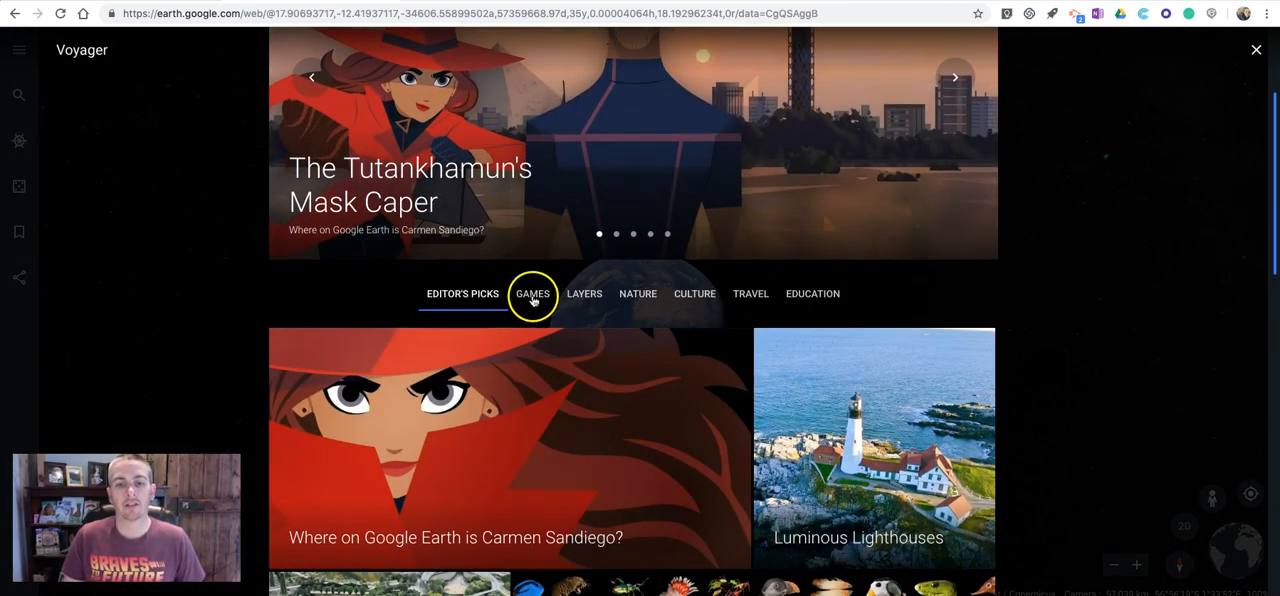
{"action": "left_click", "coordinate": [532, 292]}
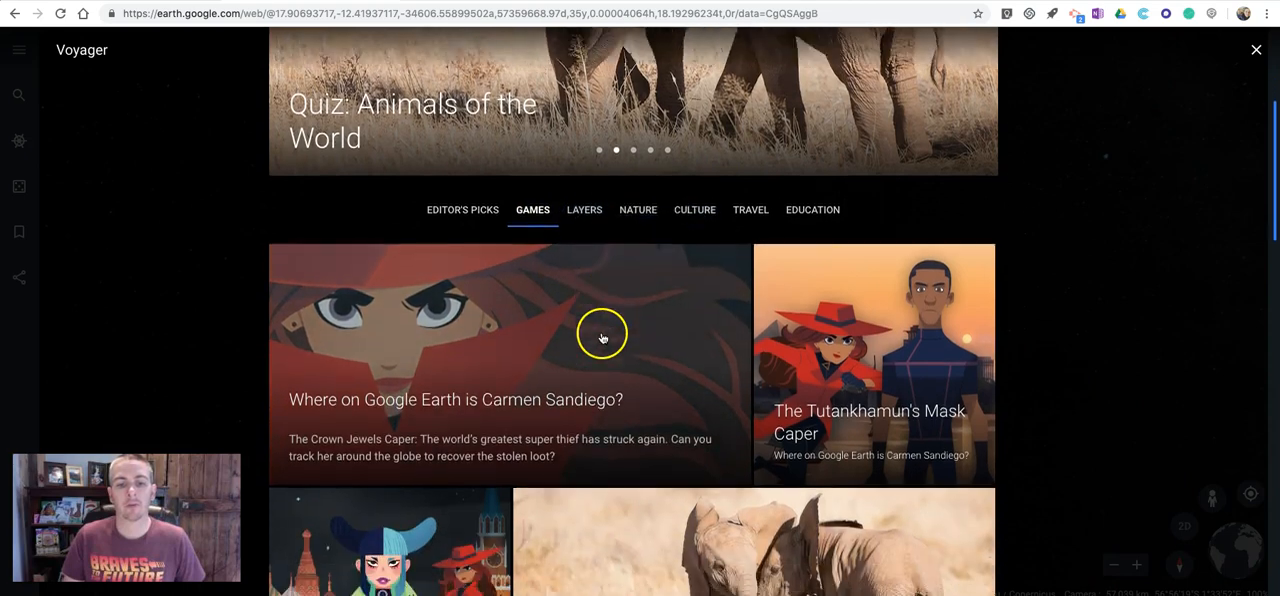
Browse the quiz cards and select Quiz: Animals of the World
{"action": "scroll", "scroll_direction": "down", "scroll_amount": 3}
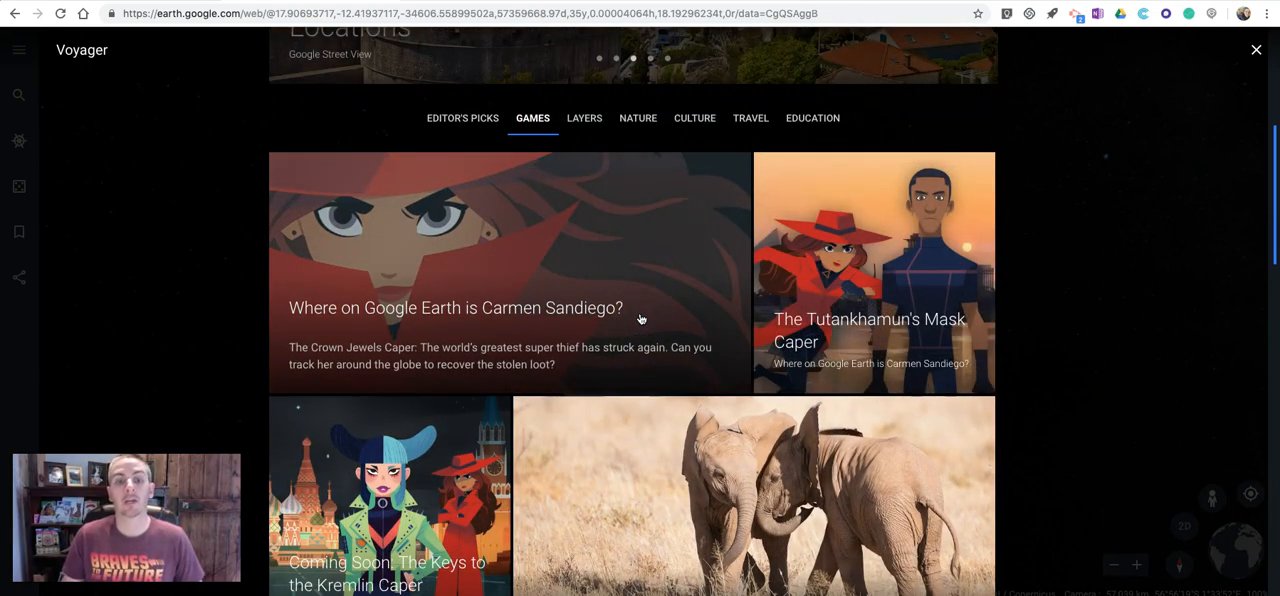
{"action": "scroll", "scroll_direction": "down", "scroll_amount": 3}
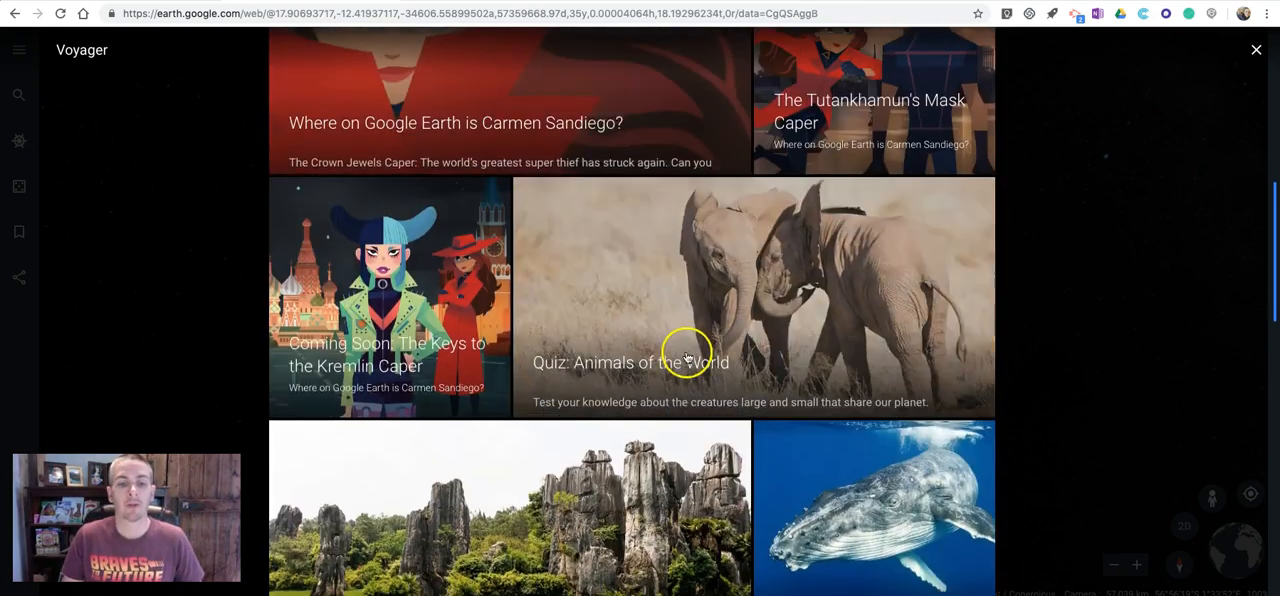
{"action": "scroll", "scroll_direction": "down", "scroll_amount": 3}
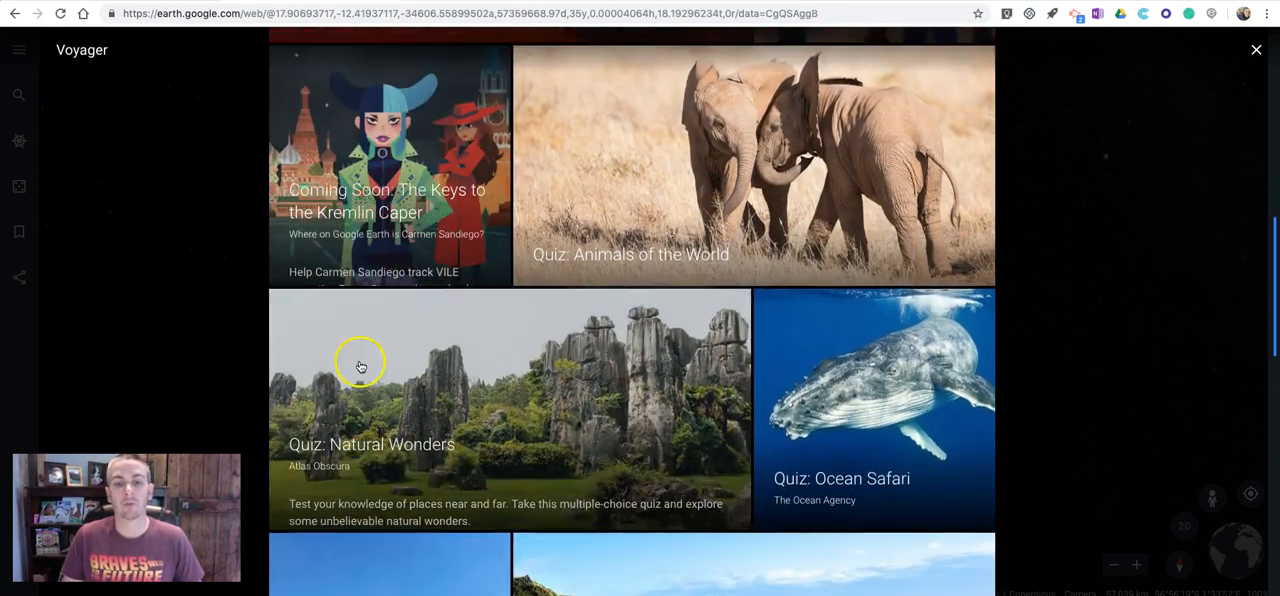
{"action": "scroll", "scroll_direction": "down", "scroll_amount": 3}
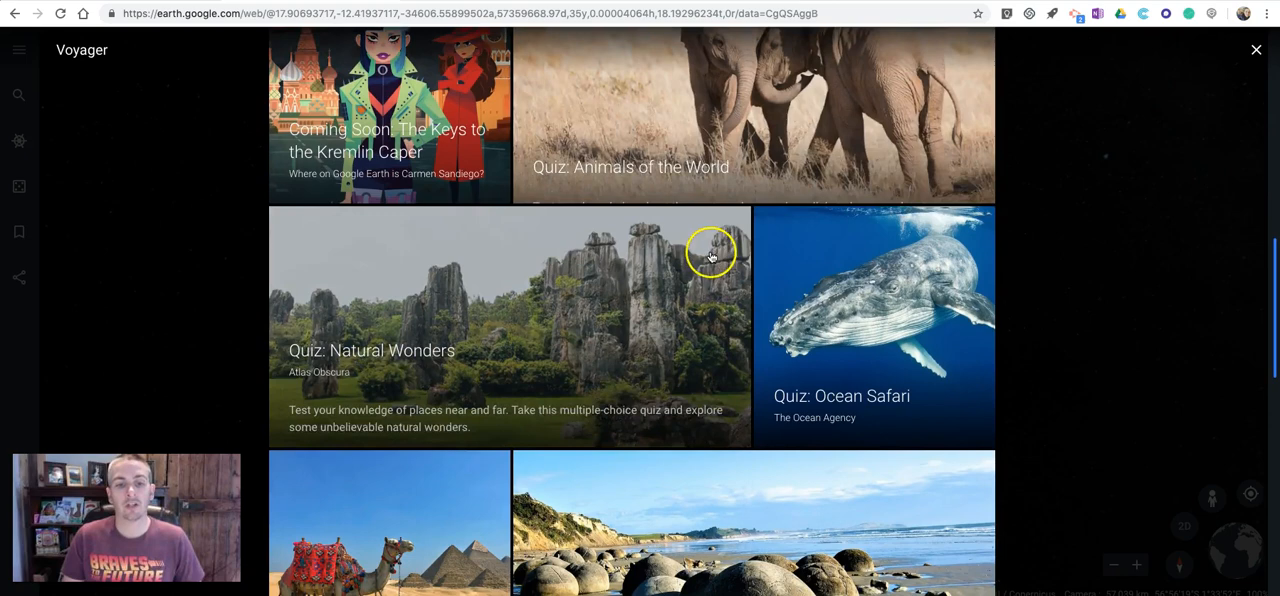
{"action": "scroll", "scroll_direction": "down", "scroll_amount": 3}
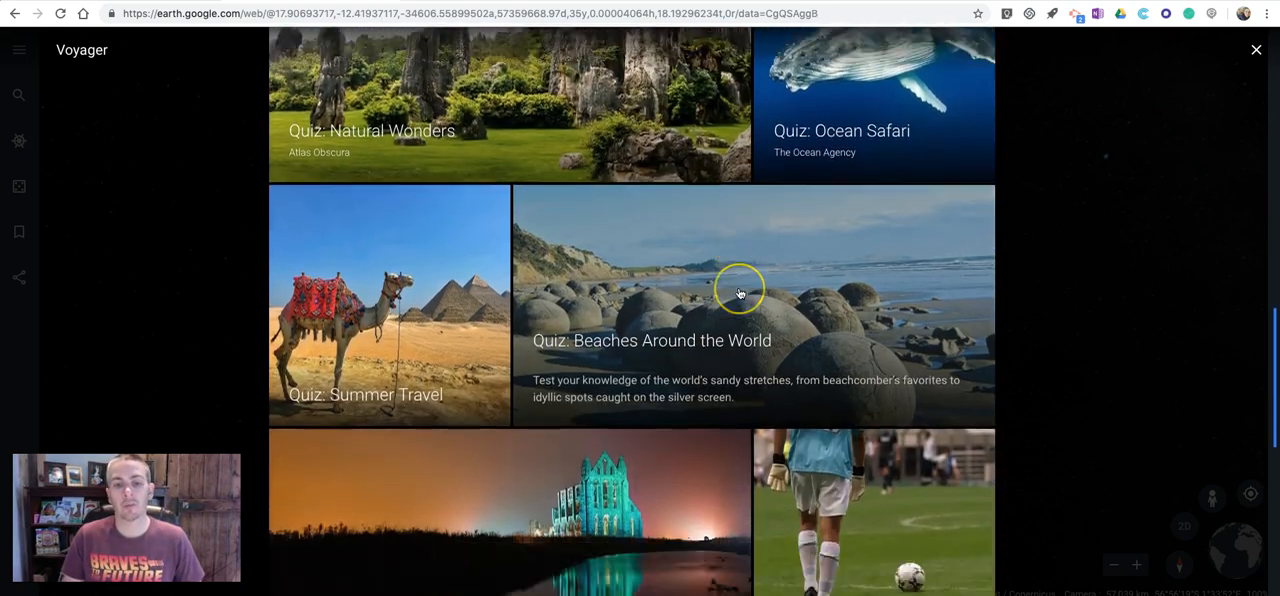
{"action": "scroll", "scroll_direction": "down", "scroll_amount": 3}
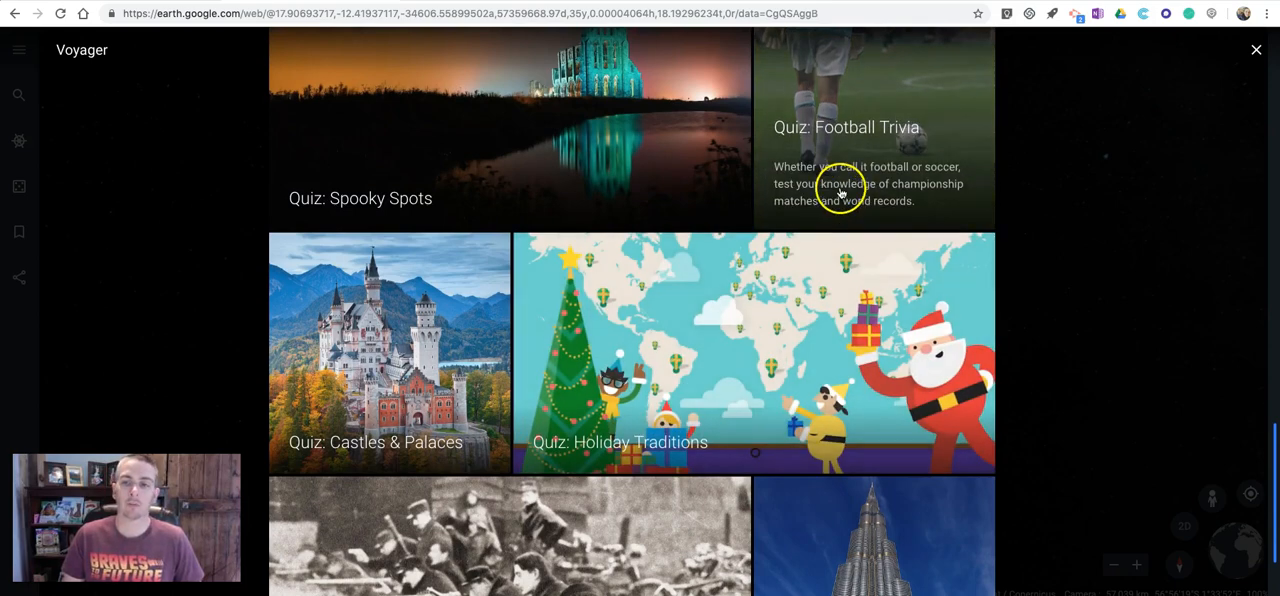
{"action": "scroll", "scroll_direction": "down", "scroll_amount": 3}
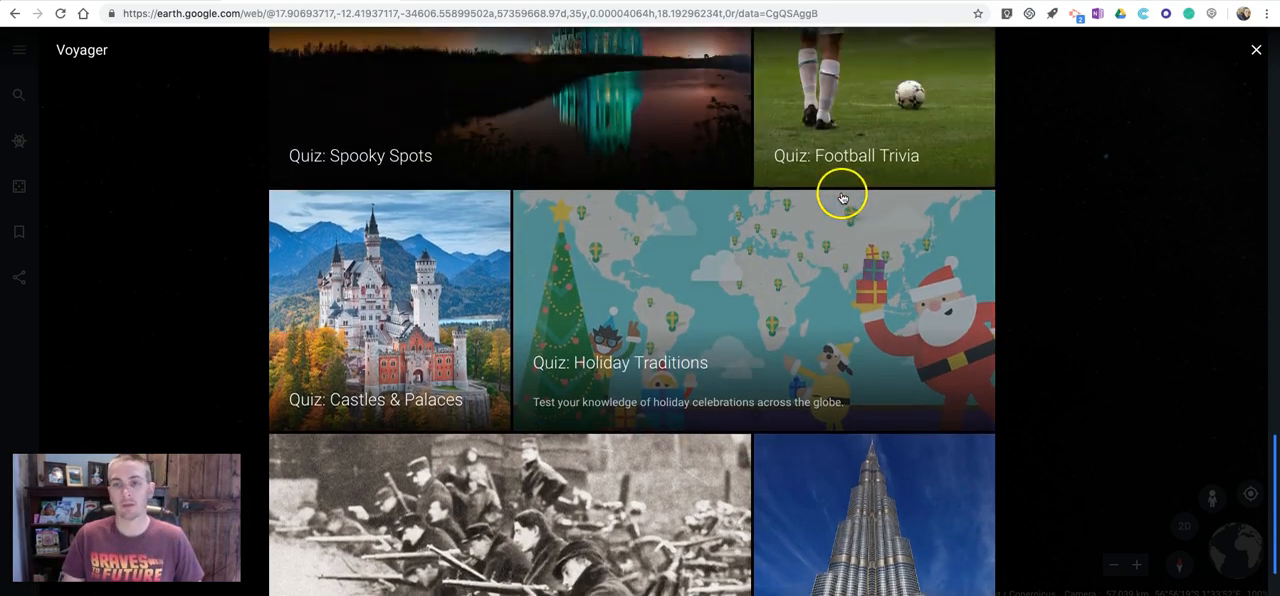
{"action": "scroll", "scroll_direction": "up", "scroll_amount": 3}
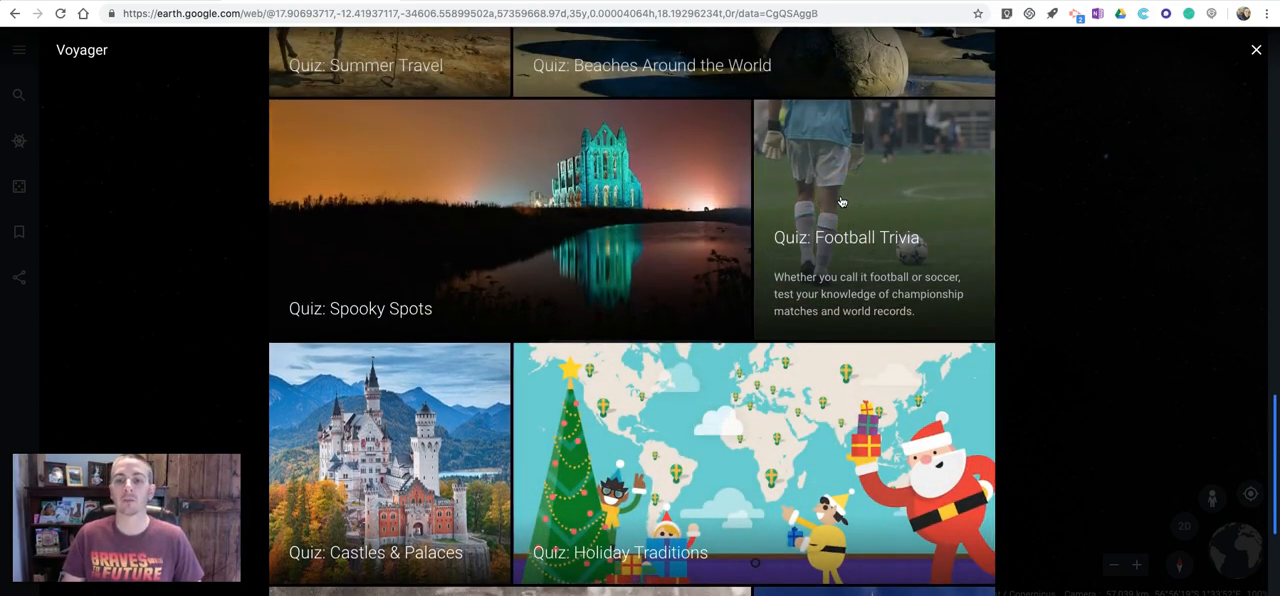
{"action": "scroll", "scroll_direction": "down", "scroll_amount": 3}
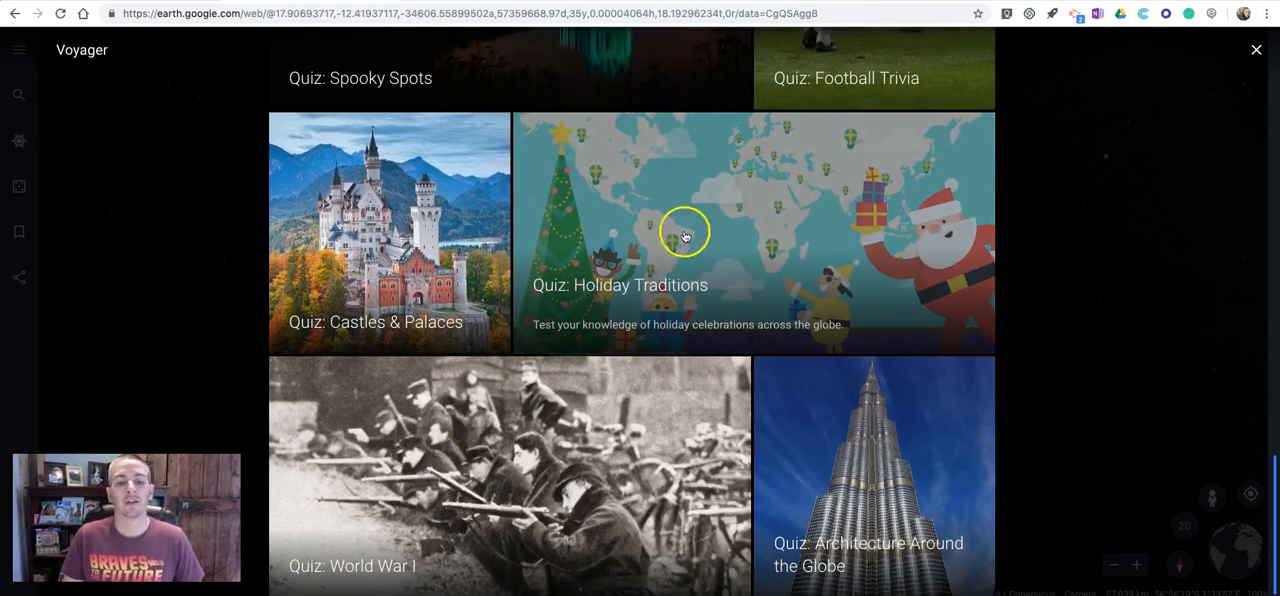
{"action": "scroll", "scroll_direction": "down", "scroll_amount": 3}
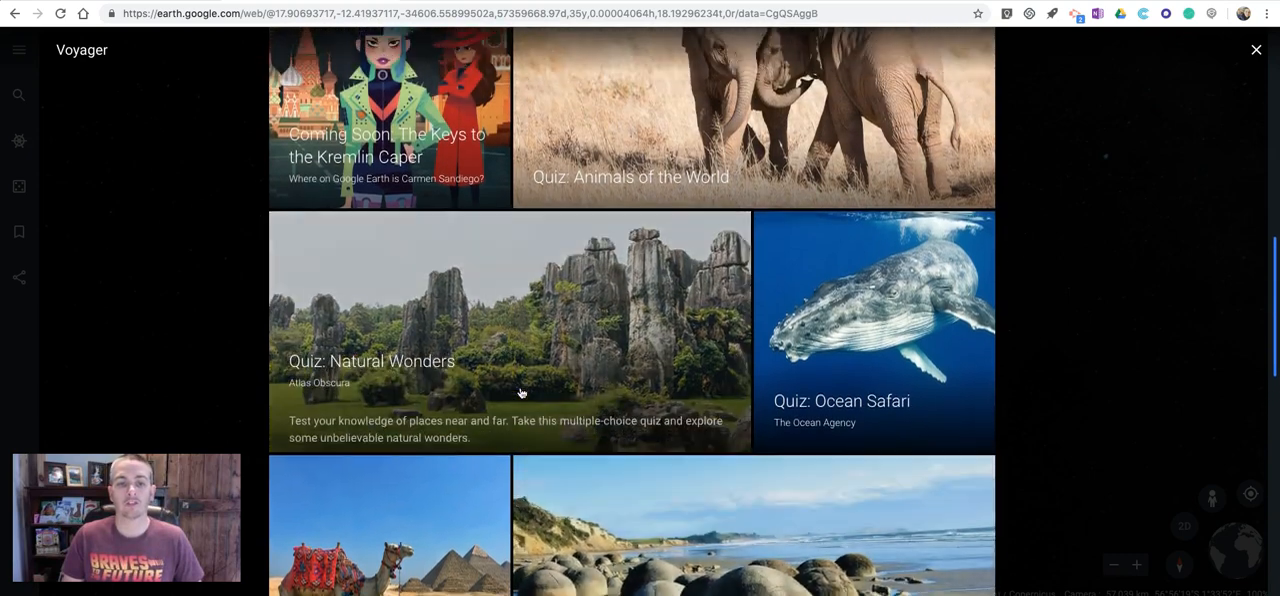
{"action": "scroll", "scroll_direction": "up", "scroll_amount": 3}
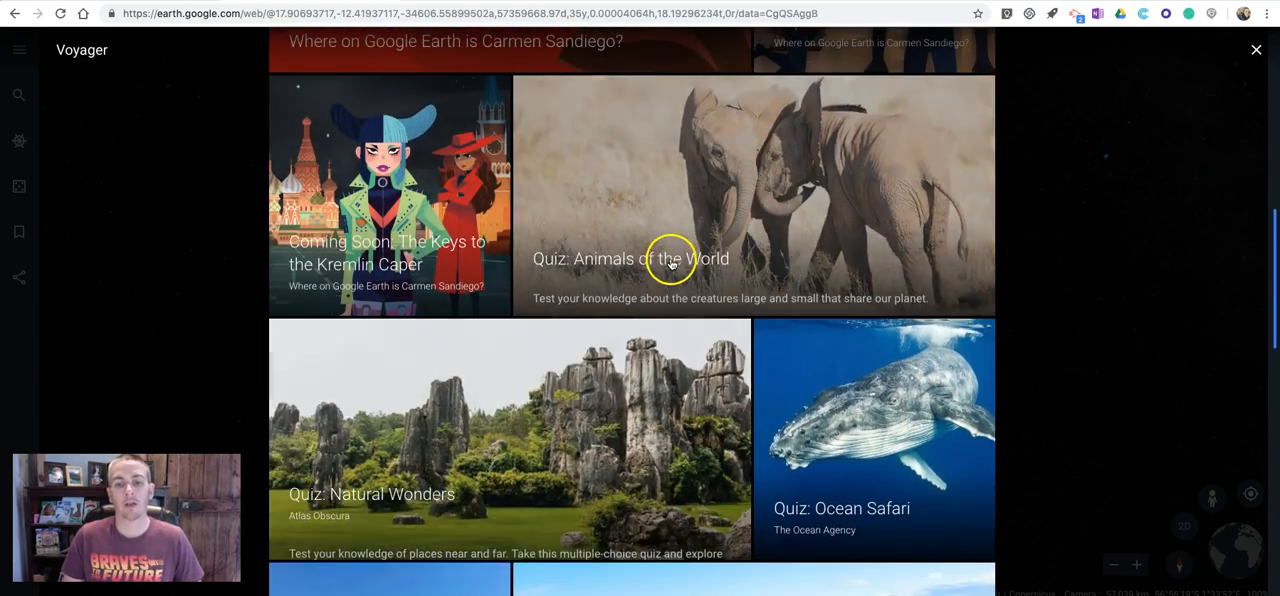
{"action": "left_click", "coordinate": [670, 258]}
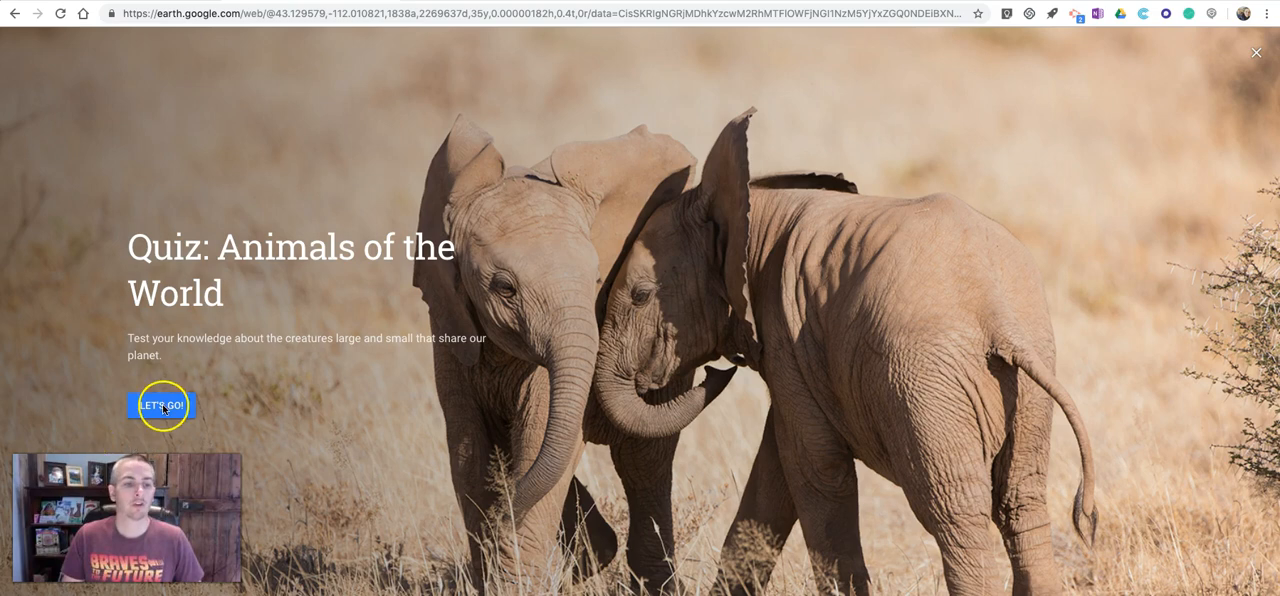
Begin the quiz, dismiss the elephant photo, and answer 200 pounds for the newborn elephant
{"action": "left_click", "coordinate": [160, 404]}
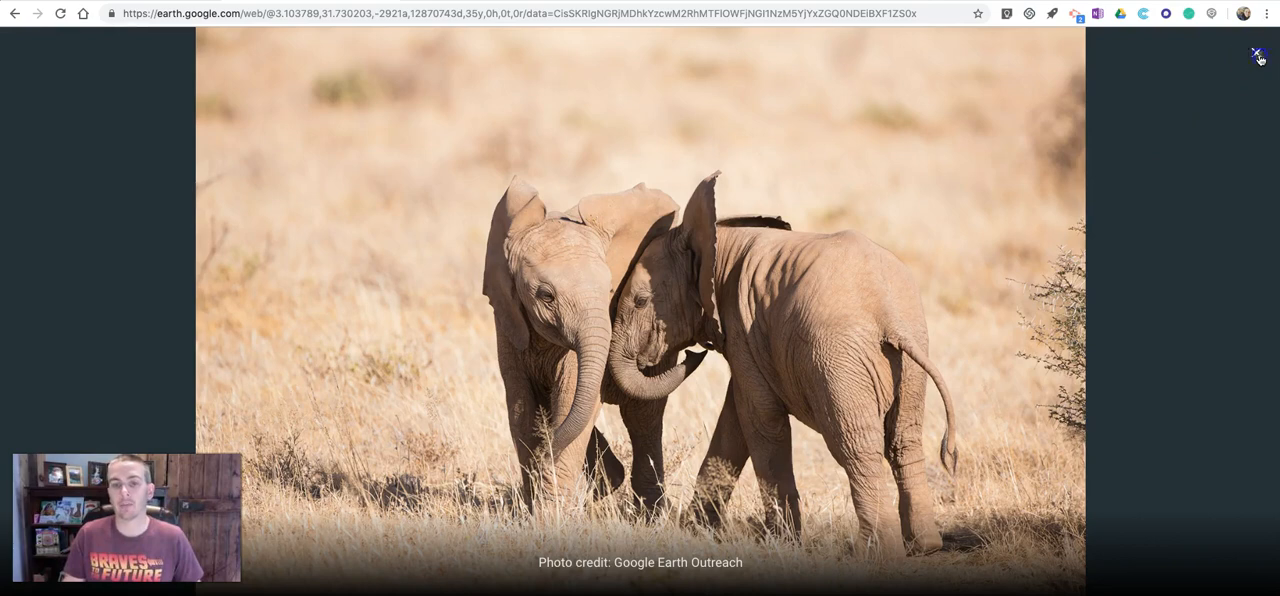
{"action": "left_click", "coordinate": [1256, 52]}
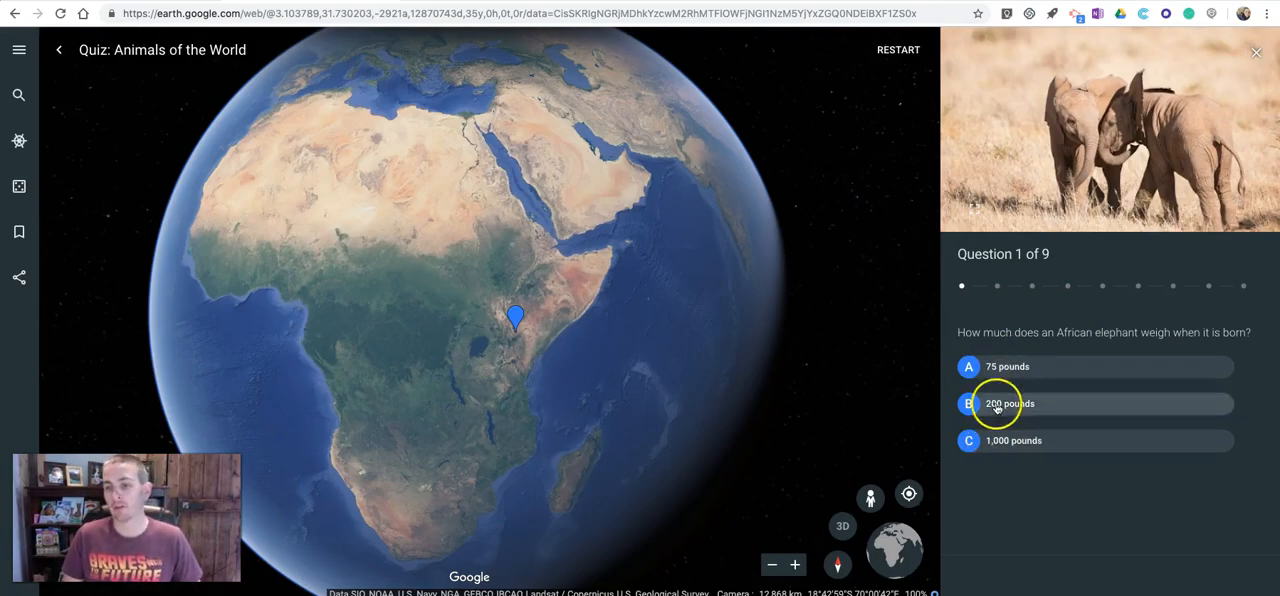
{"action": "left_click", "coordinate": [1008, 404]}
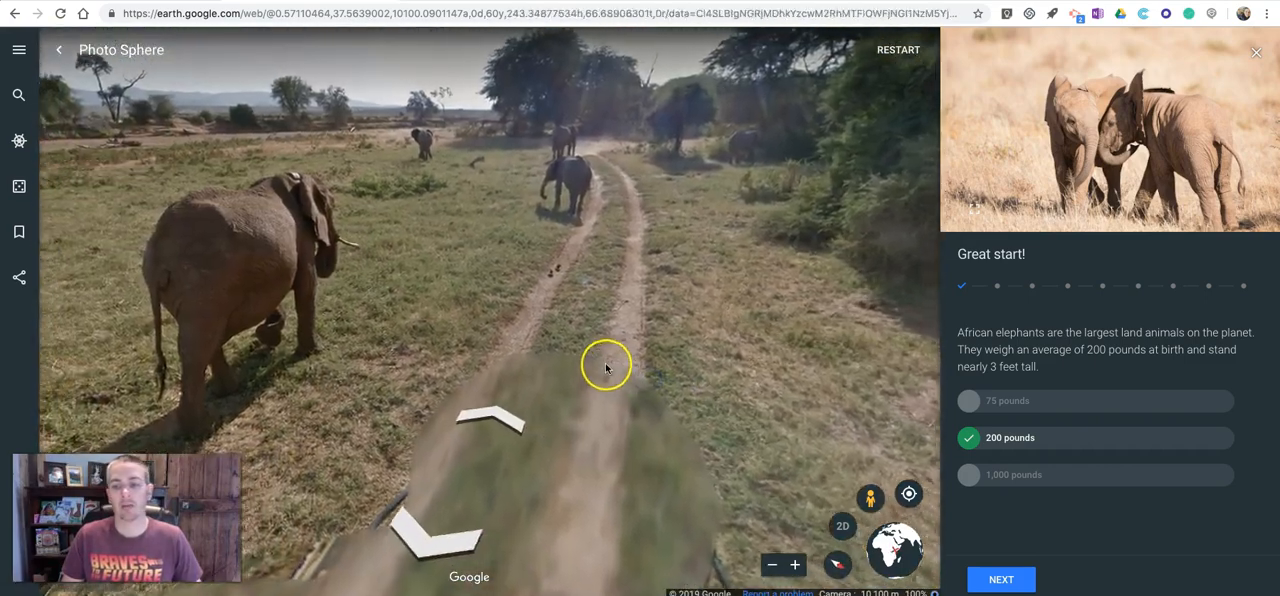
Advance to question 2 about sled dogs, then hide the quiz question panel
{"action": "left_click", "coordinate": [1256, 52]}
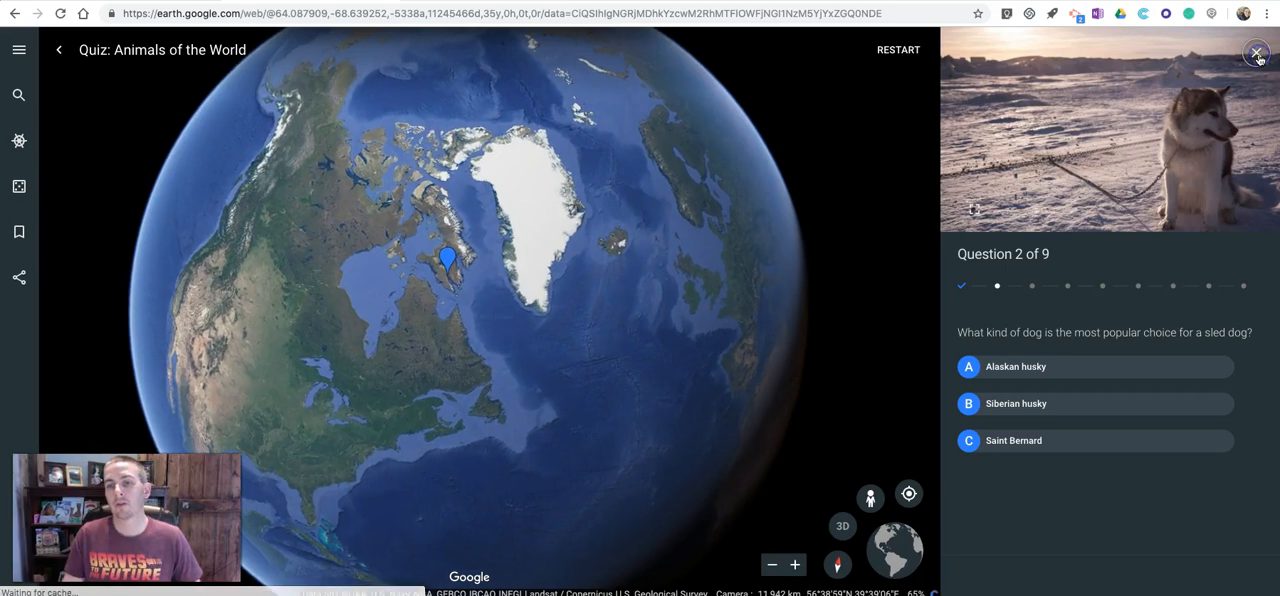
{"action": "left_click", "coordinate": [1256, 52]}
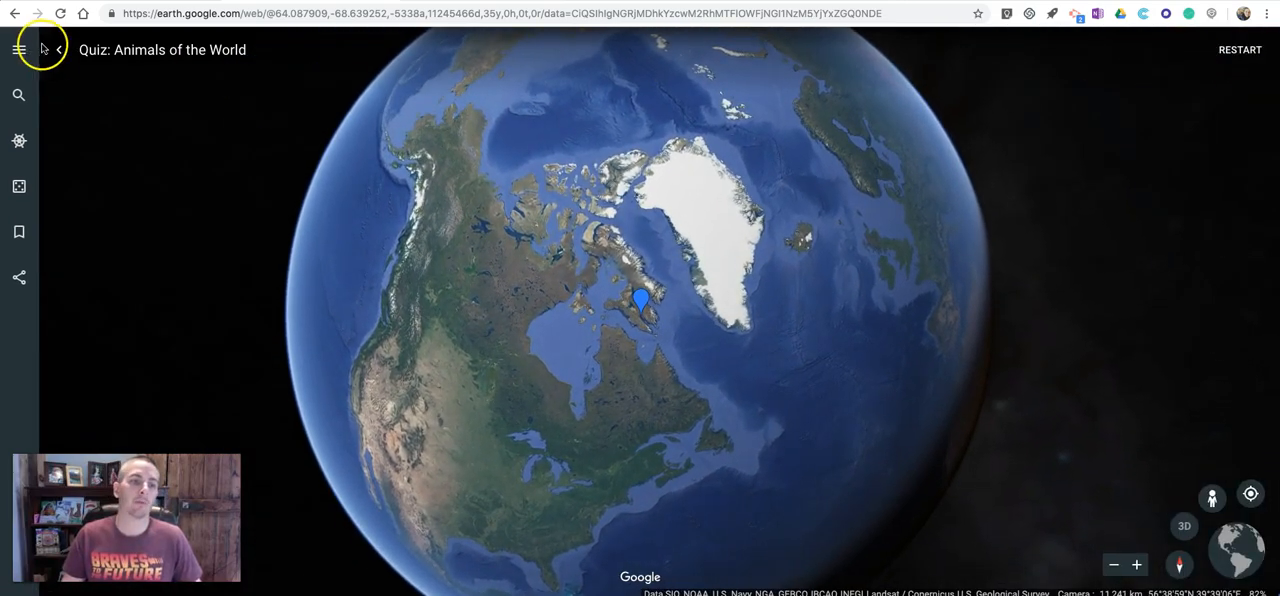